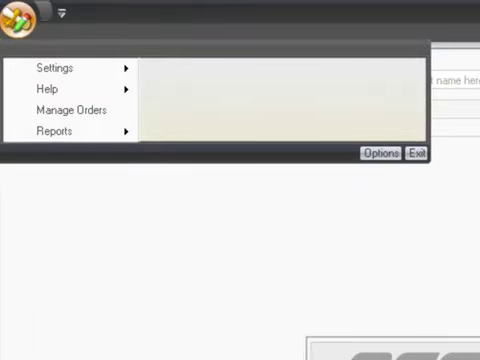
pyautogui.moveTo(70, 132)
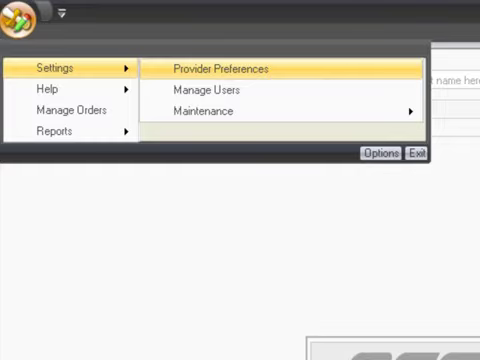
pyautogui.click(222, 68)
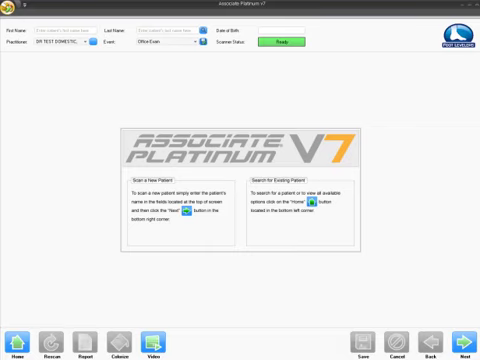
pyautogui.click(8, 8)
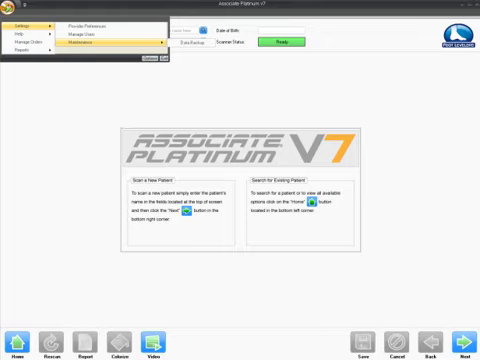
pyautogui.click(20, 24)
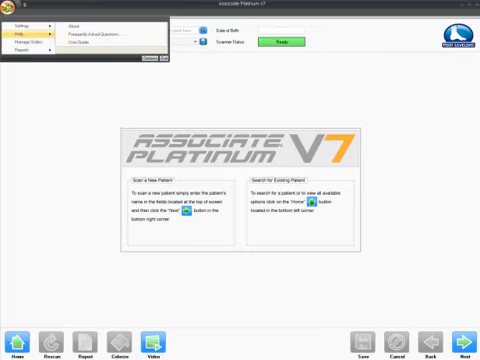
pyautogui.moveTo(26, 44)
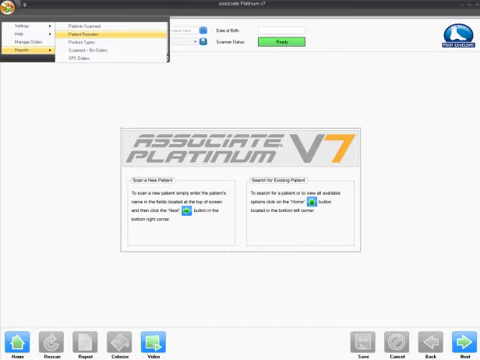
pyautogui.moveTo(104, 44)
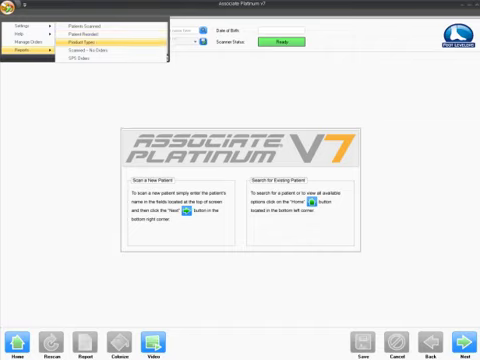